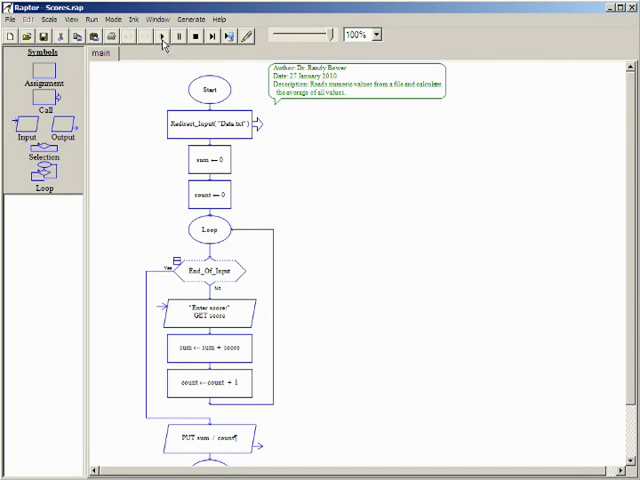
- Load ArrayScores.rap, replacing the ScoreLoop flowchart, and view its main chart and watch window
{"action": "left_click", "coordinate": [160, 36]}
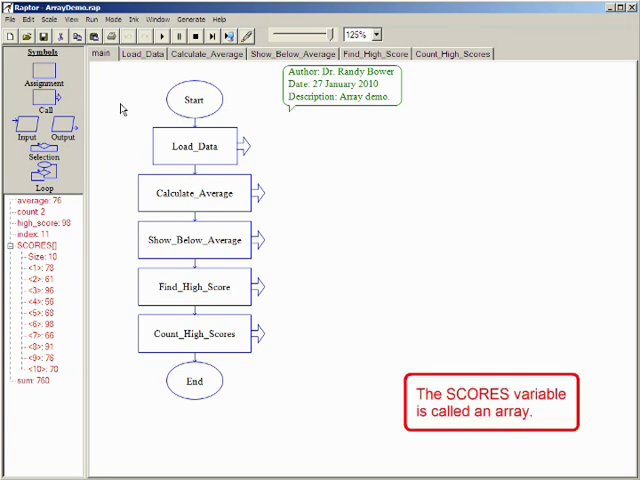
- Switch to the Load_Data subchart that reads scores into the array until end of input
{"action": "left_click", "coordinate": [32, 242]}
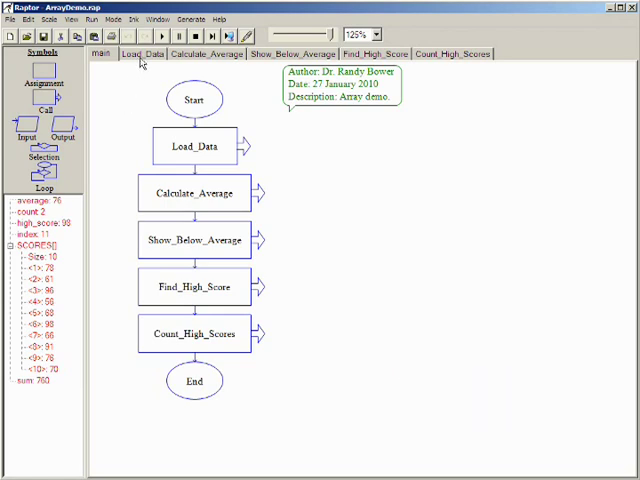
{"action": "left_click", "coordinate": [142, 54]}
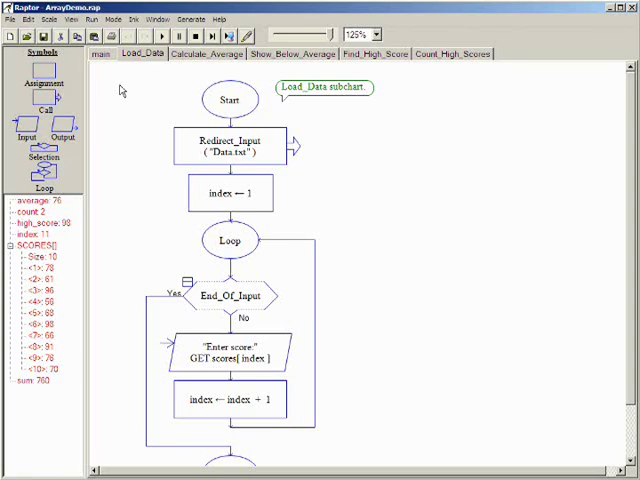
- Toggle a breakpoint on the Load_Data call and return to the main chart
{"action": "left_click", "coordinate": [228, 192]}
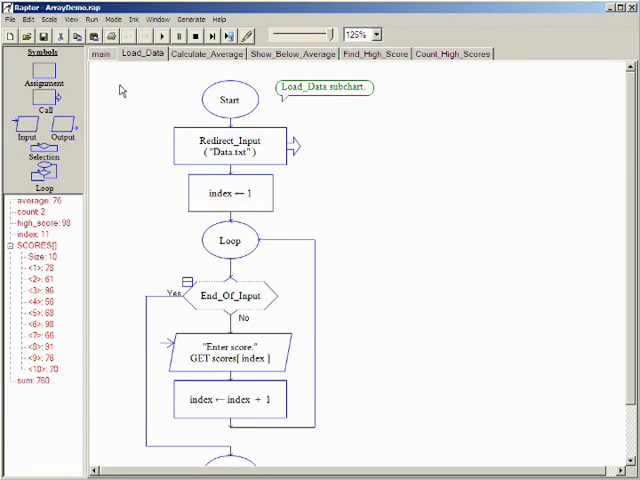
{"action": "double_click", "coordinate": [244, 360]}
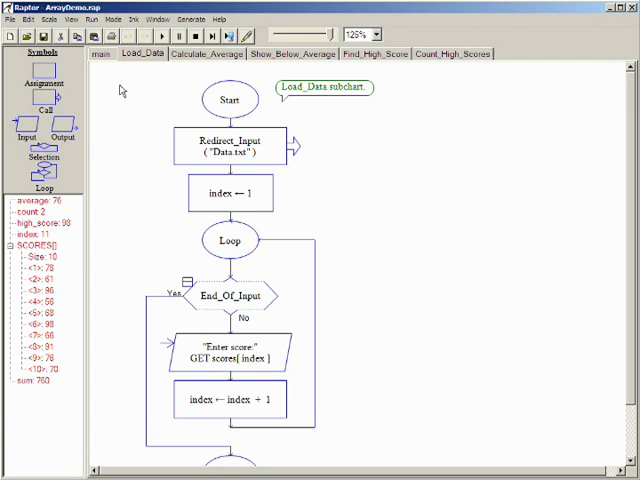
{"action": "left_click", "coordinate": [228, 400]}
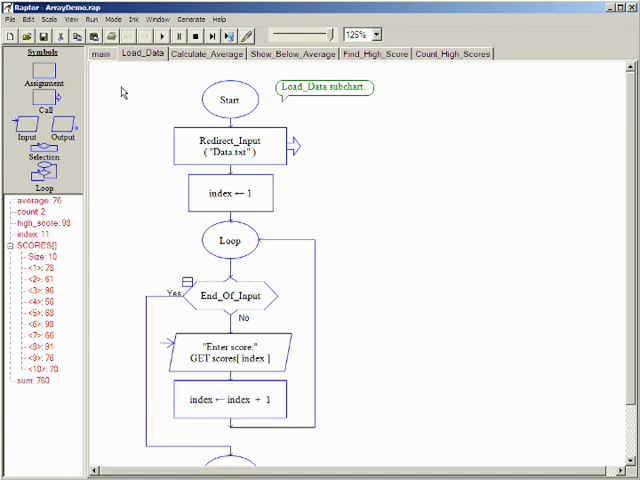
{"action": "left_click", "coordinate": [102, 52]}
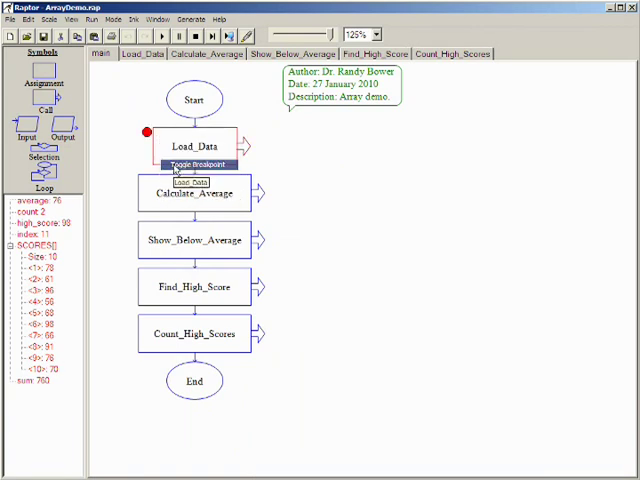
- Set breakpoints on Calculate_Average and Show_Below_Average, then execute to pause at Load_Data
{"action": "right_click", "coordinate": [196, 192]}
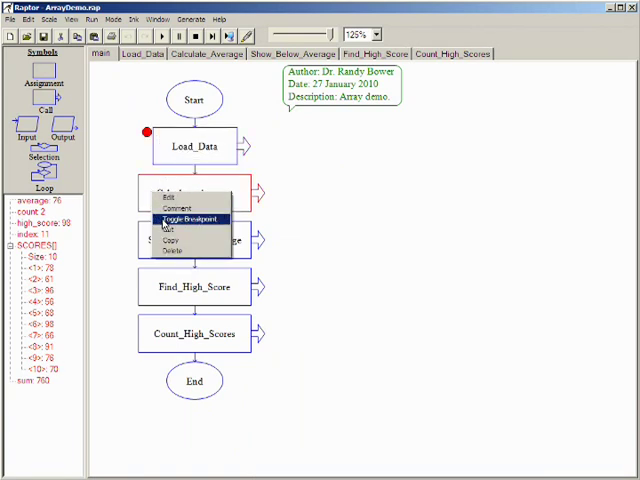
{"action": "left_click", "coordinate": [184, 220]}
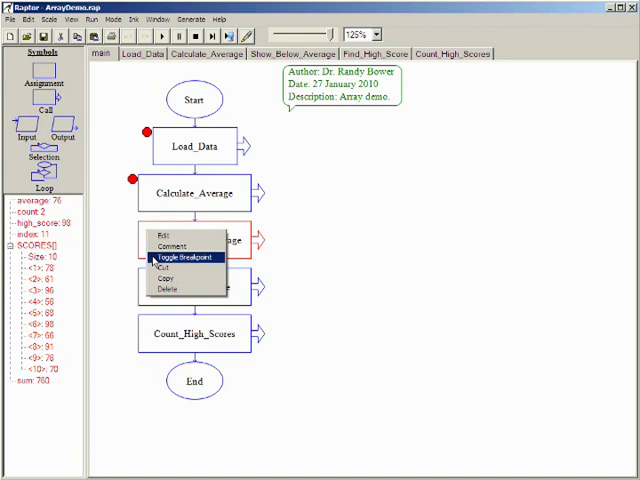
{"action": "left_click", "coordinate": [186, 256]}
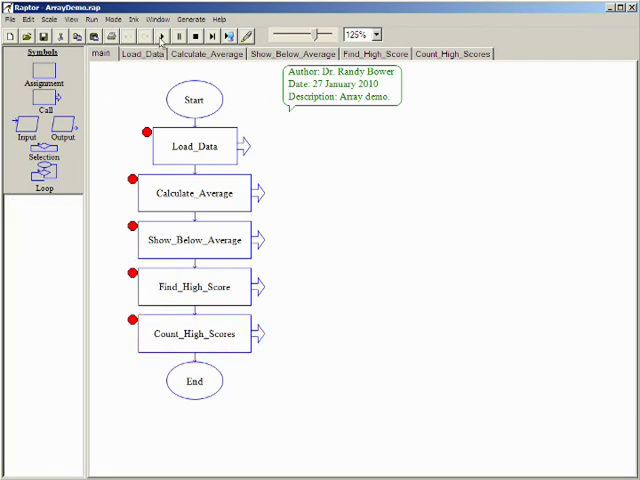
{"action": "left_click", "coordinate": [196, 36]}
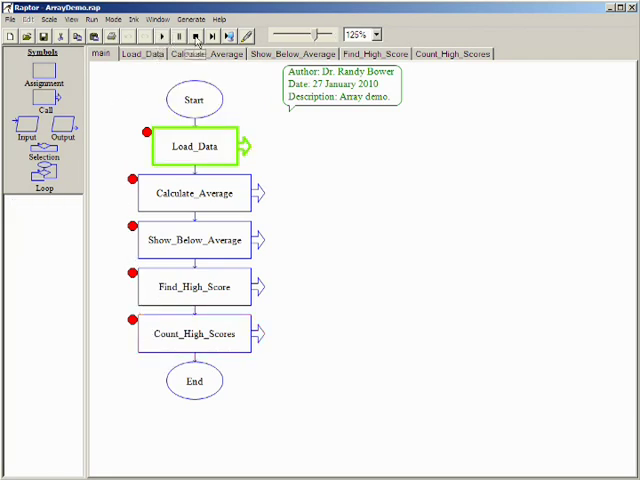
- Step and resume through Load_Data so SCORES fills with ten values and execution enters Calculate_Average
{"action": "left_click", "coordinate": [144, 52]}
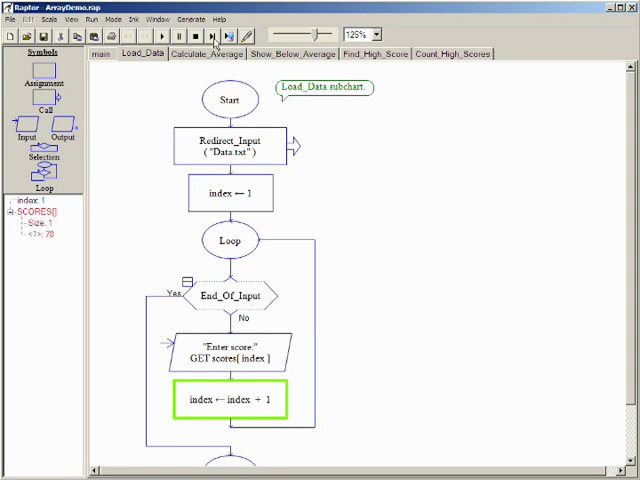
{"action": "mouse_move", "coordinate": [214, 36]}
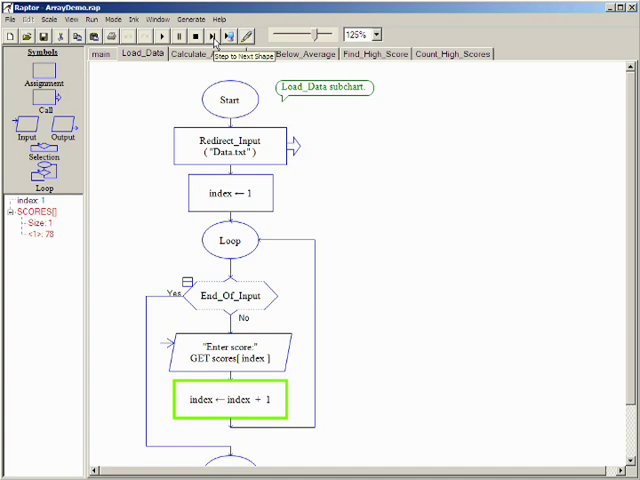
{"action": "left_click", "coordinate": [212, 36]}
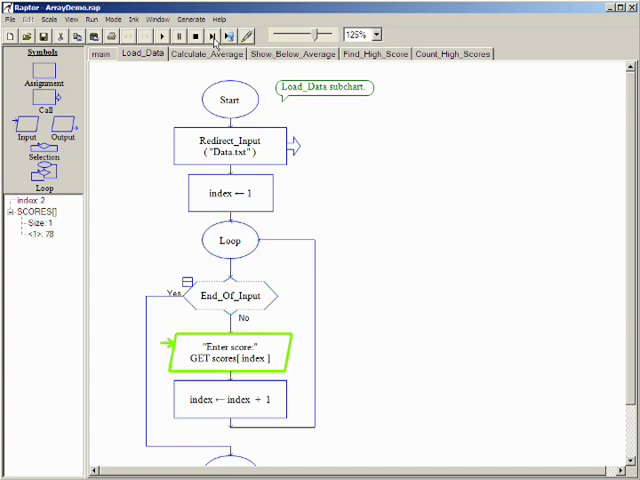
{"action": "left_click", "coordinate": [196, 36]}
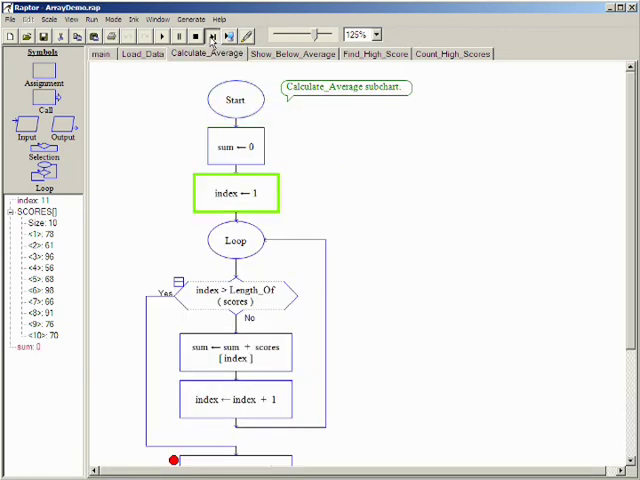
- Step through Calculate_Average to sum 760 and average 76, then return to main at Show_Below_Average
{"action": "left_click", "coordinate": [212, 36]}
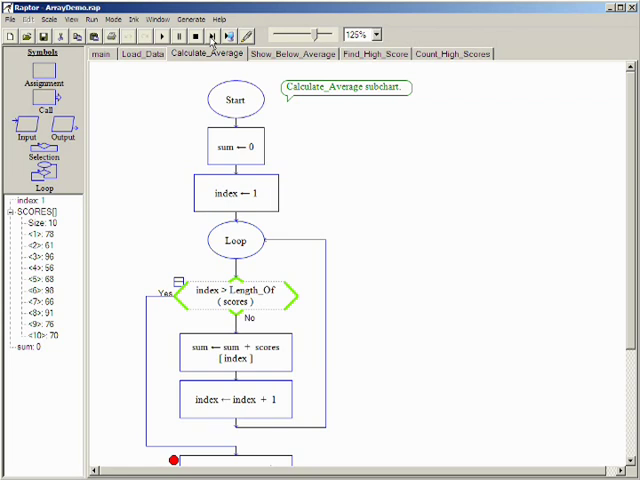
{"action": "left_click", "coordinate": [162, 36]}
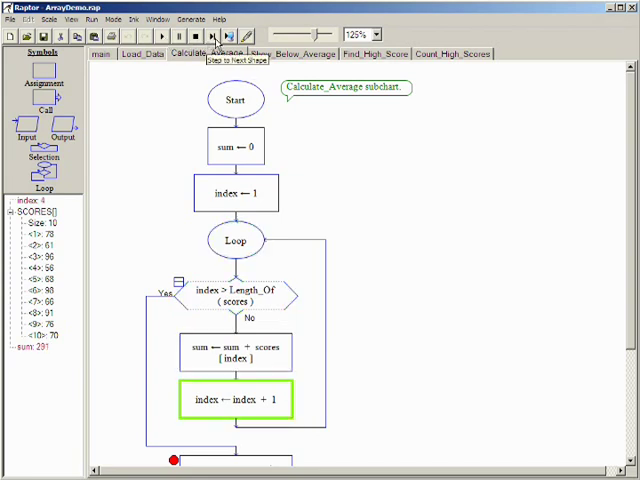
{"action": "left_click", "coordinate": [212, 36]}
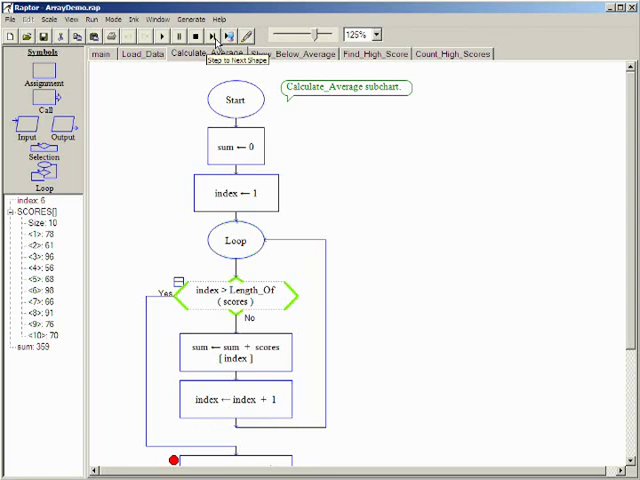
{"action": "left_click", "coordinate": [212, 36]}
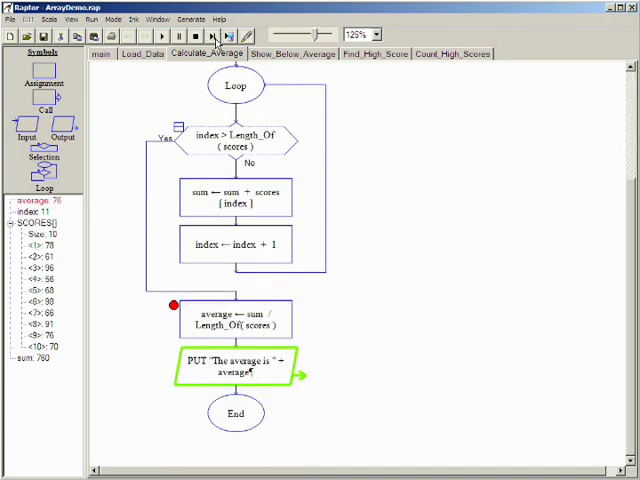
{"action": "left_click", "coordinate": [102, 52]}
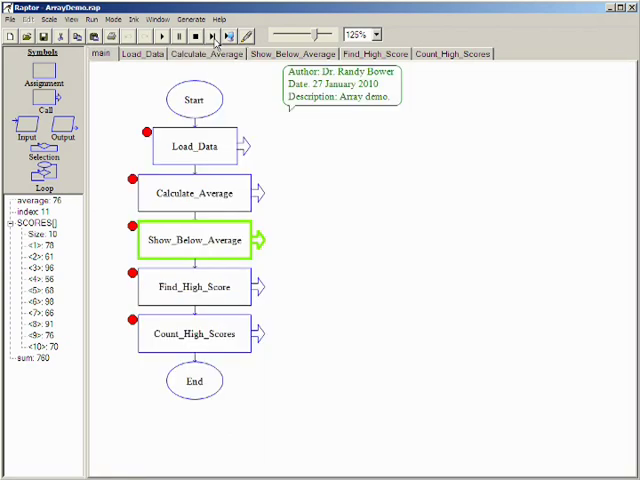
- Step Show_Below_Average through its PUT loop to End, then move into Find_High_Score
{"action": "left_click", "coordinate": [292, 52]}
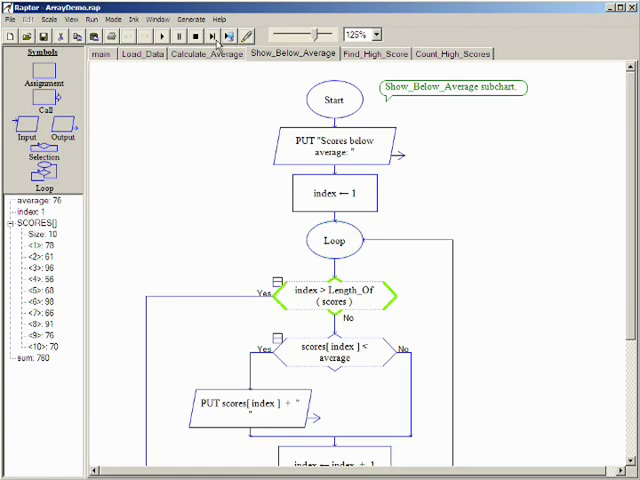
{"action": "left_click", "coordinate": [372, 34]}
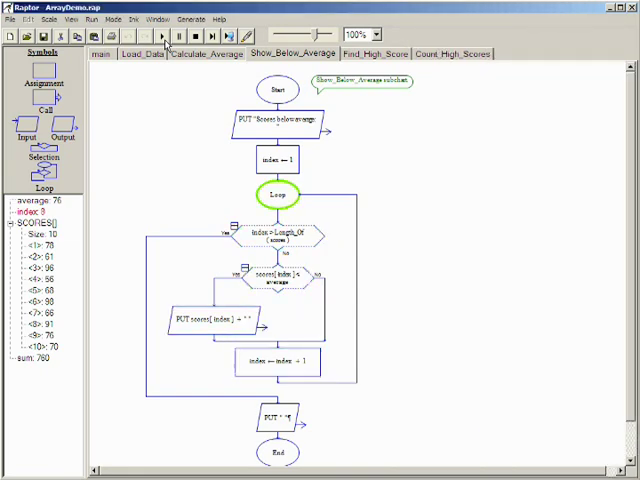
{"action": "left_click", "coordinate": [162, 36]}
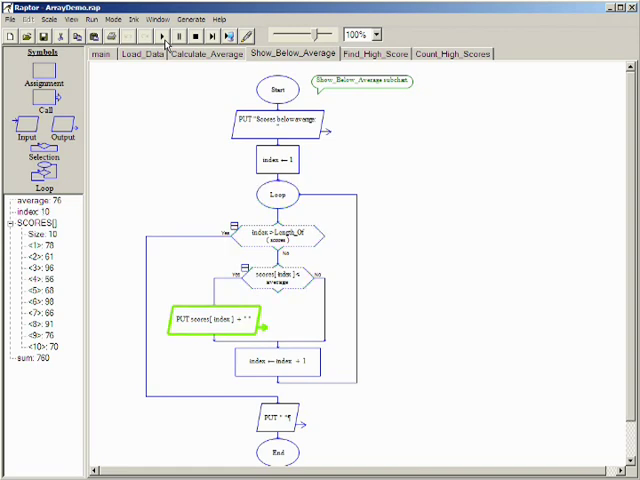
{"action": "left_click", "coordinate": [160, 36]}
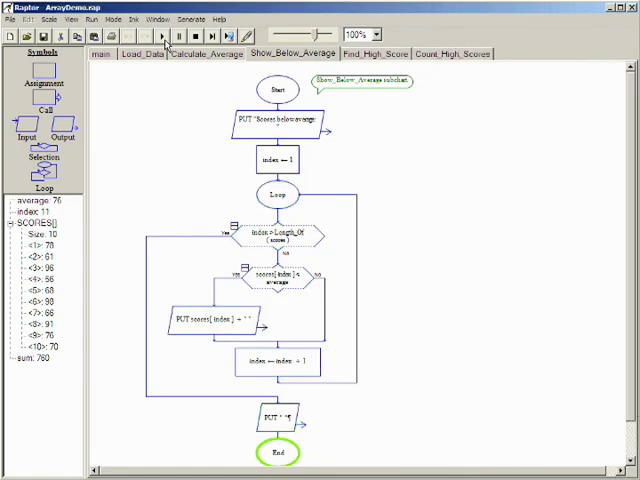
{"action": "left_click", "coordinate": [376, 52]}
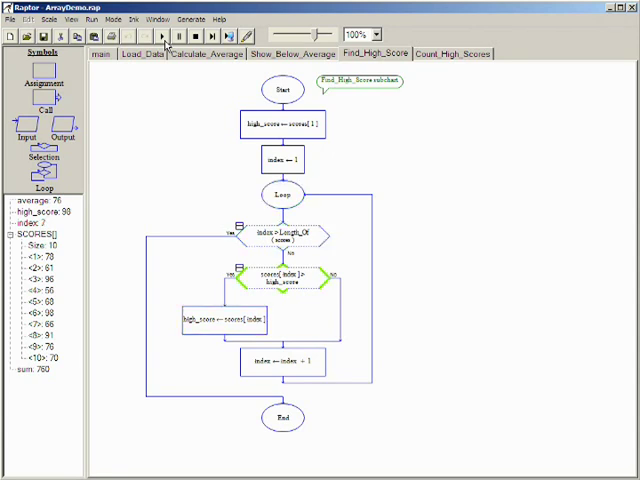
- Finish Find_High_Score with high_score 98 and enter Count_High_Scores with count at zero
{"action": "left_click", "coordinate": [160, 36]}
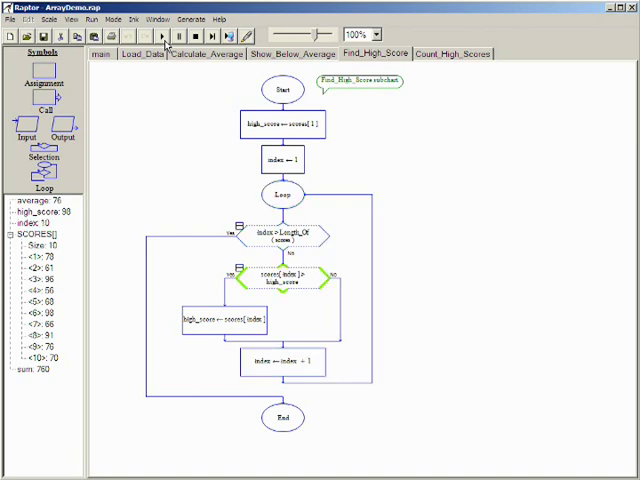
{"action": "left_click", "coordinate": [100, 52]}
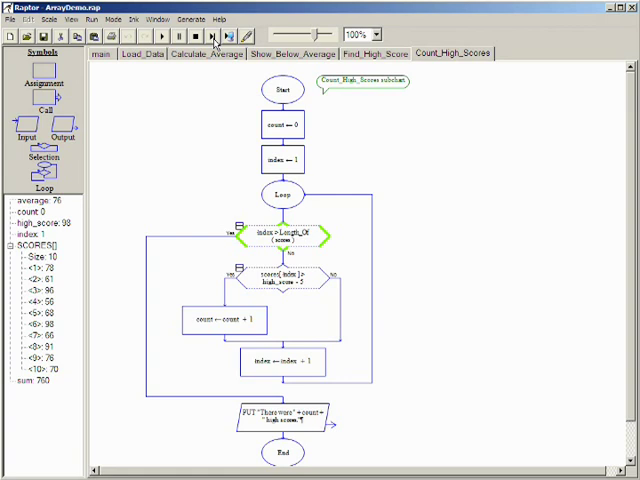
- Mark the loop setup, test and body in Count_High_Scores, checking Calculate_Average and Find_High_Score
{"action": "left_click", "coordinate": [284, 160]}
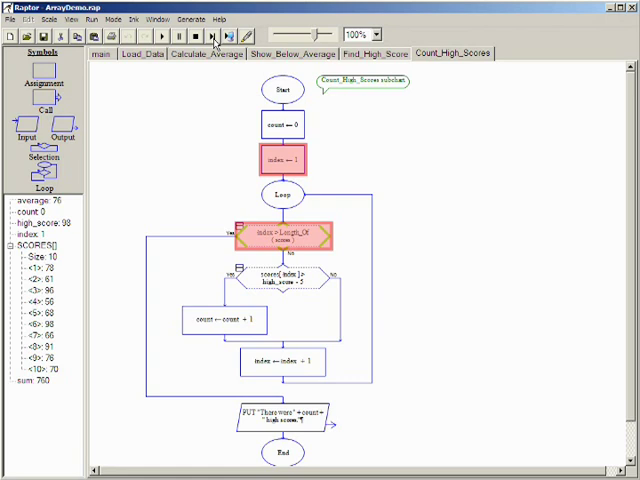
{"action": "left_click", "coordinate": [280, 362]}
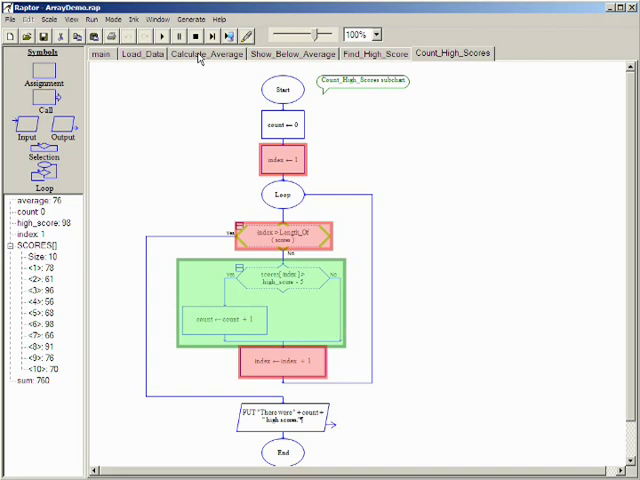
{"action": "left_click", "coordinate": [206, 54]}
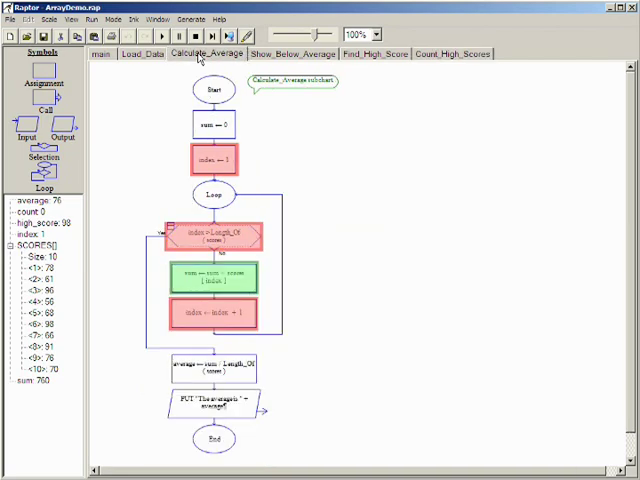
{"action": "left_click", "coordinate": [288, 52]}
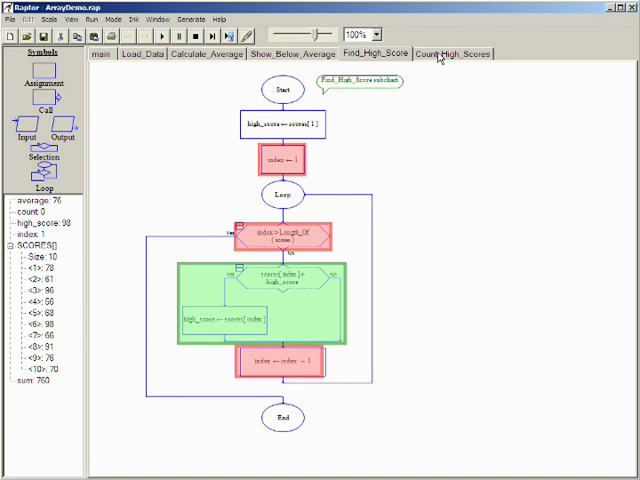
{"action": "left_click", "coordinate": [452, 54]}
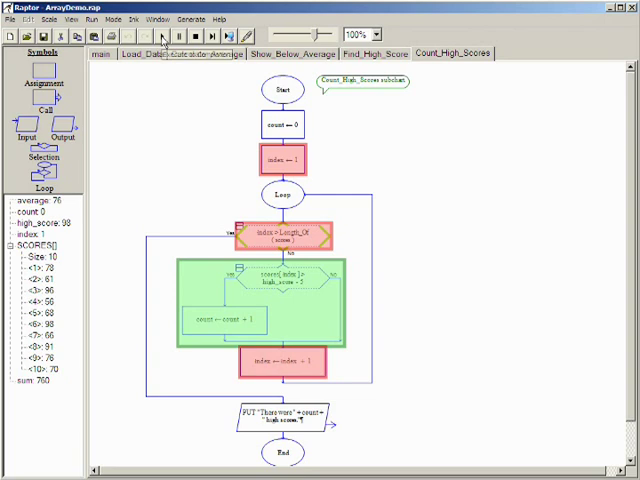
{"action": "mouse_move", "coordinate": [164, 36]}
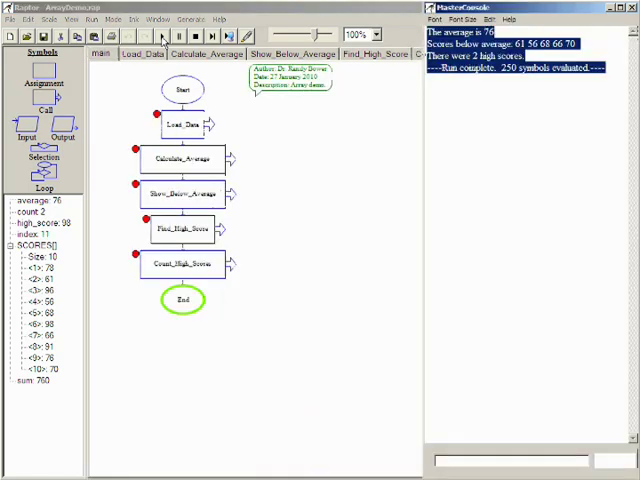
- Mark Load_Data's loop symbols including the Eof end-of-input test after the run completes
{"action": "left_click", "coordinate": [136, 54]}
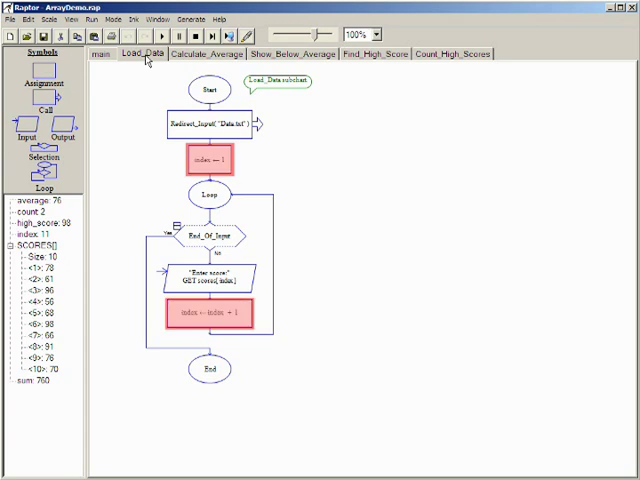
{"action": "left_click", "coordinate": [208, 236]}
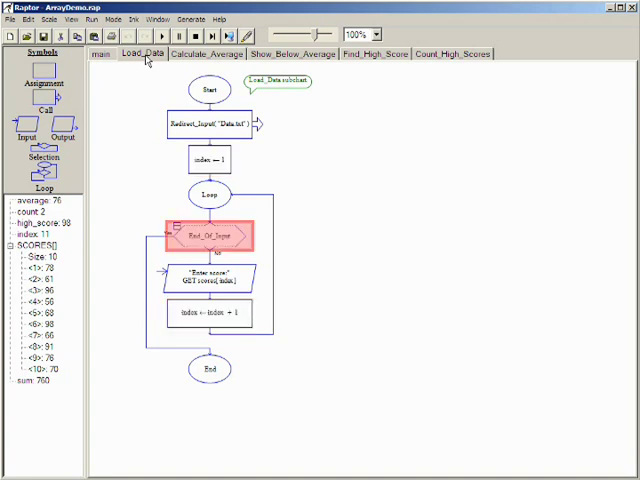